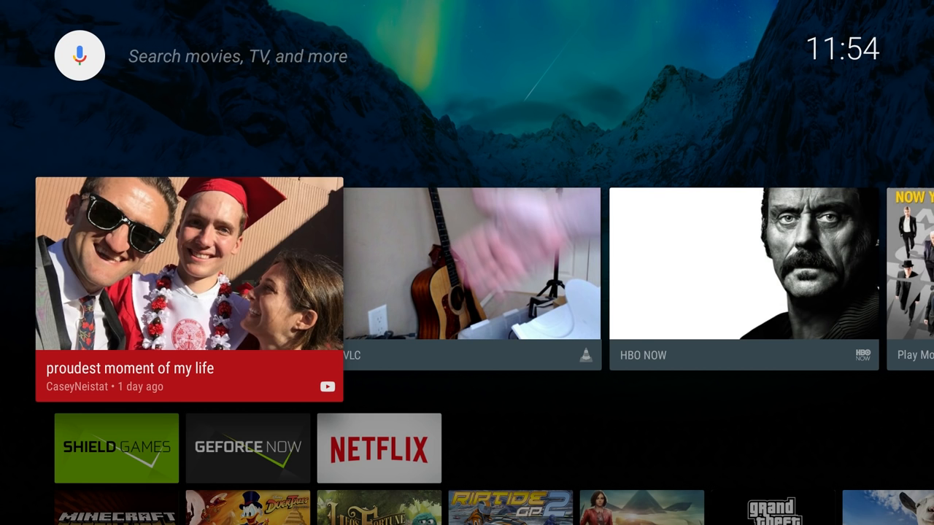
Step: Scroll down to the Games row to reach Leo's Fortune
{"action": "scroll", "scroll_direction": "down", "scroll_amount": 3}
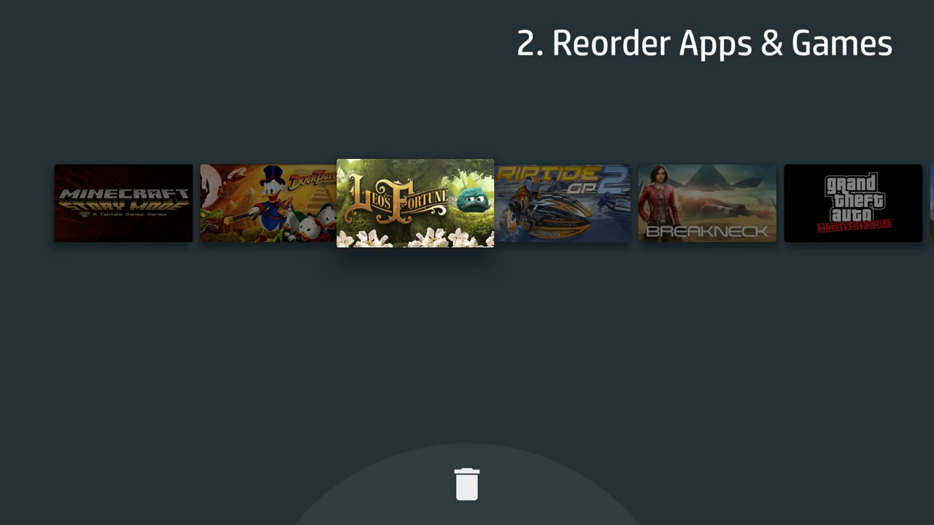
Step: Drag Leo's Fortune ahead of Riptide GP2 and Minecraft Story Mode in the Games row
{"action": "left_click_drag", "start_coordinate": [414, 203], "coordinate": [639, 203]}
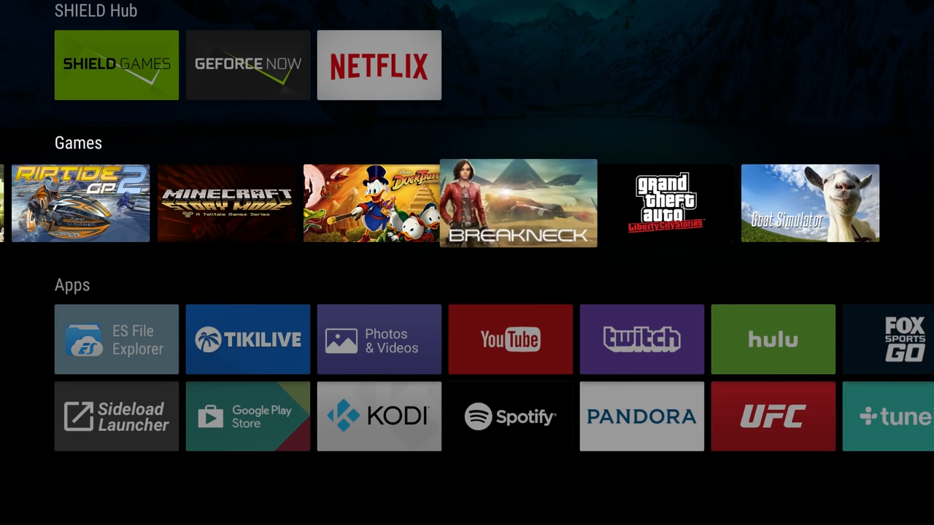
{"action": "scroll", "scroll_direction": "left", "scroll_amount": 3}
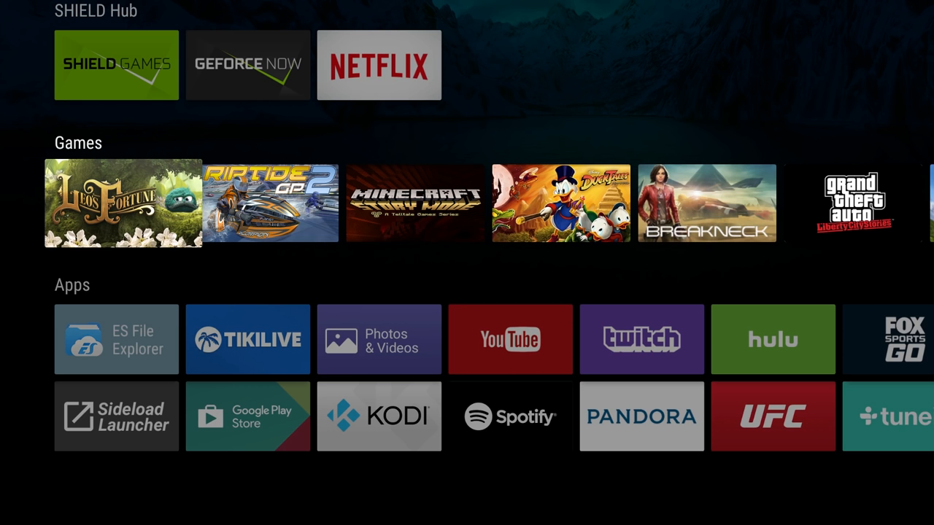
{"action": "scroll", "scroll_direction": "down", "scroll_amount": 3}
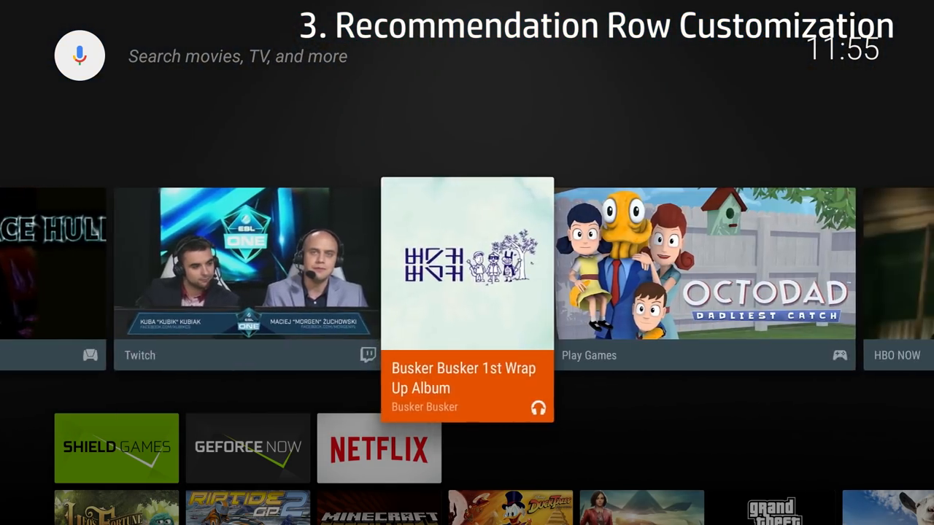
Step: Go to Settings > Home screen > Recommendations row to list the recommendation sources
{"action": "scroll", "scroll_direction": "down", "scroll_amount": 3}
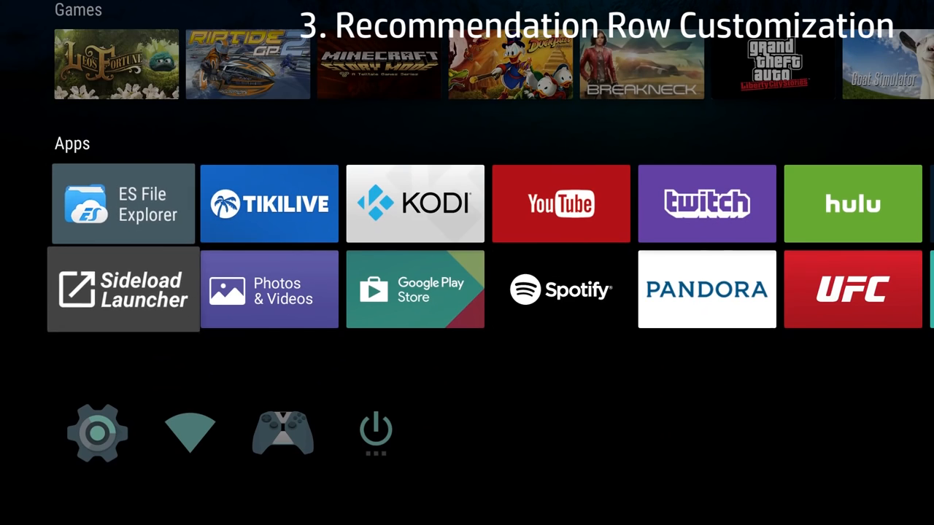
{"action": "left_click", "coordinate": [97, 430]}
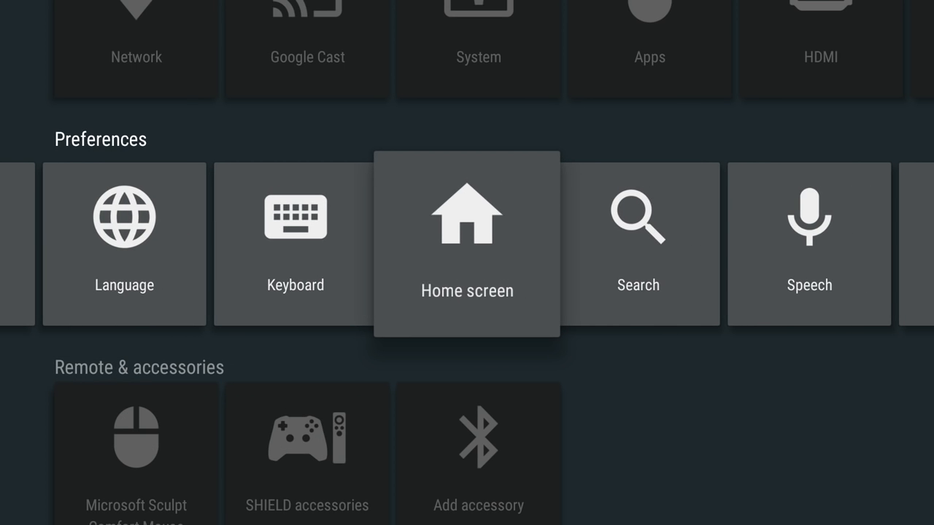
{"action": "left_click", "coordinate": [467, 245]}
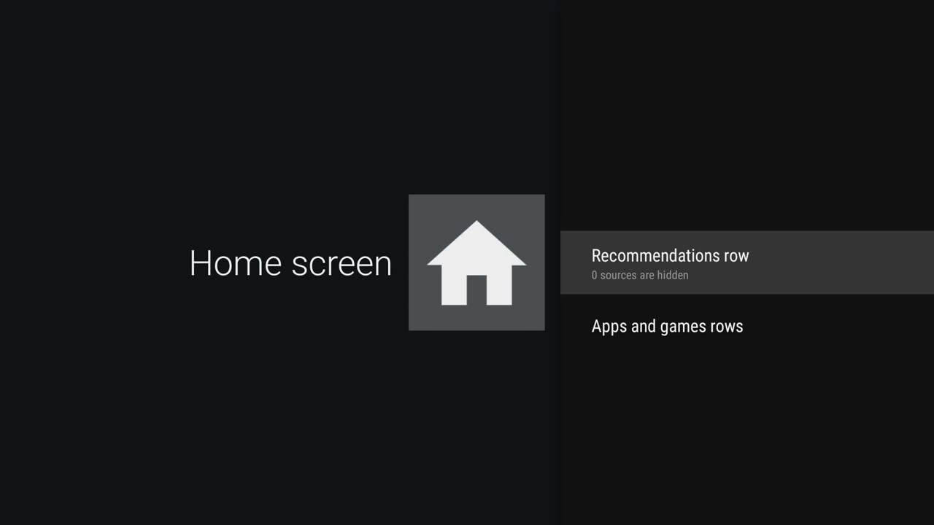
{"action": "left_click", "coordinate": [668, 263]}
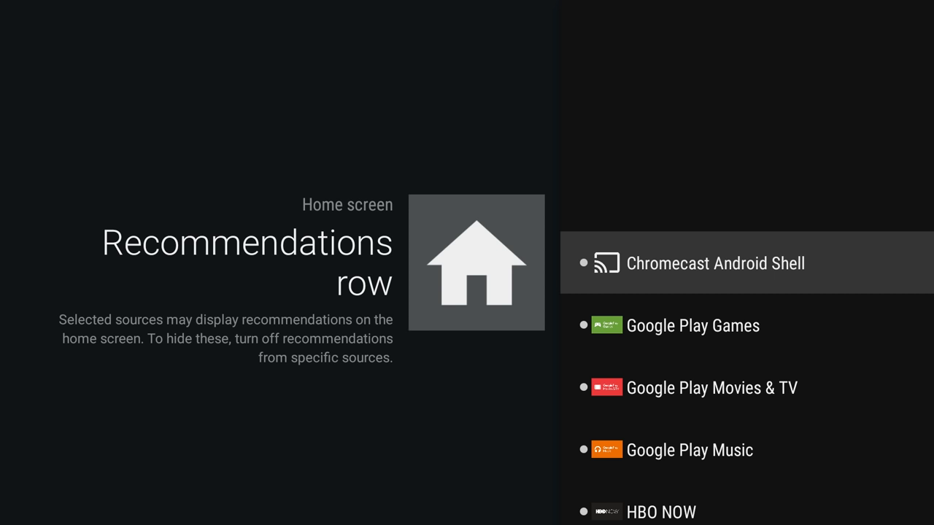
Step: Switch off Twitch, VLC and HBO NOW as recommendation sources, then return home
{"action": "scroll", "scroll_direction": "down", "scroll_amount": 3}
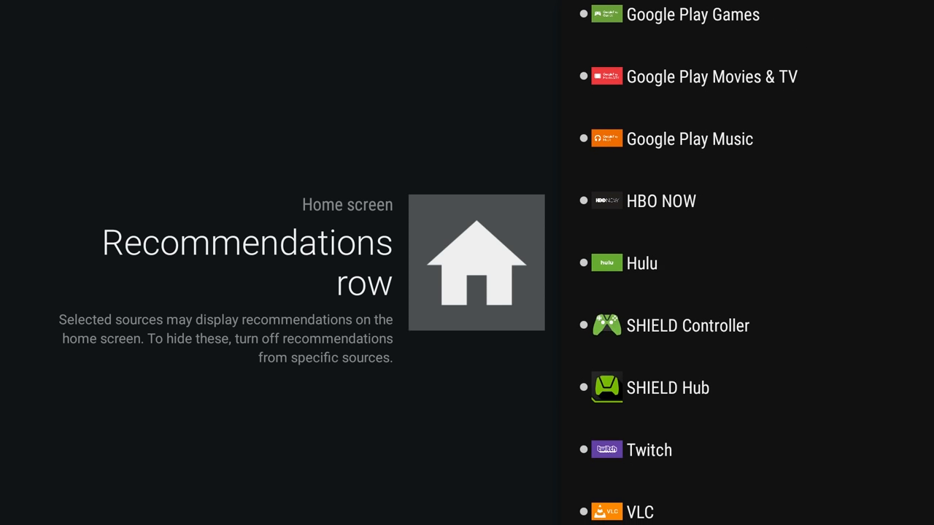
{"action": "scroll", "scroll_direction": "down", "scroll_amount": 3}
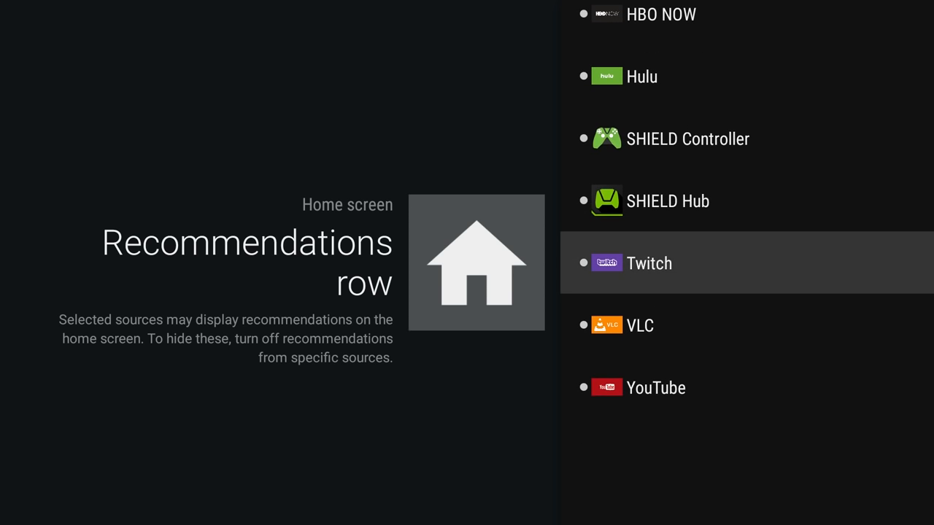
{"action": "scroll", "scroll_direction": "down", "scroll_amount": 3}
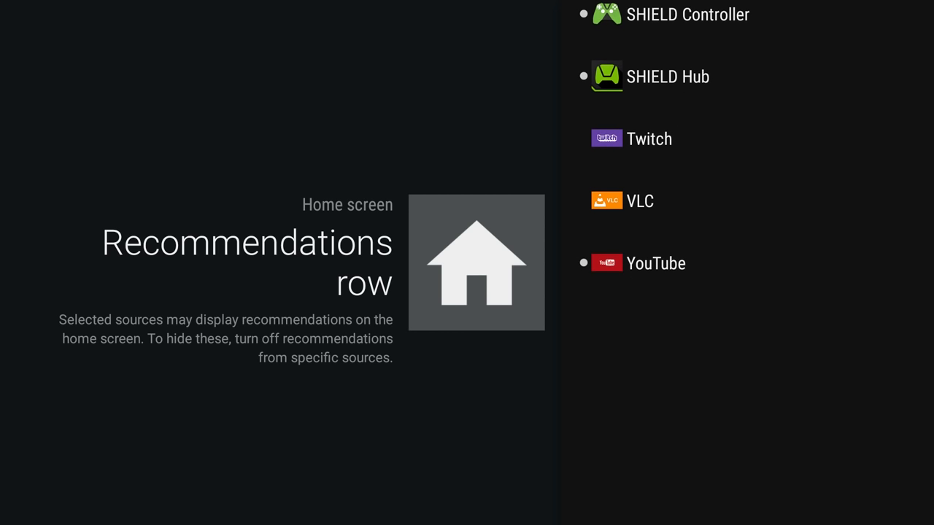
{"action": "scroll", "scroll_direction": "up", "scroll_amount": 3}
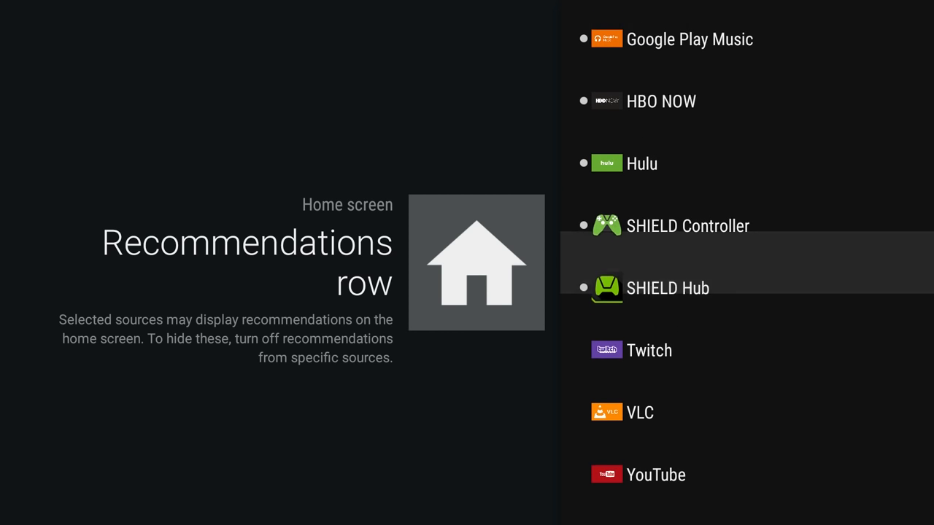
{"action": "scroll", "scroll_direction": "up", "scroll_amount": 3}
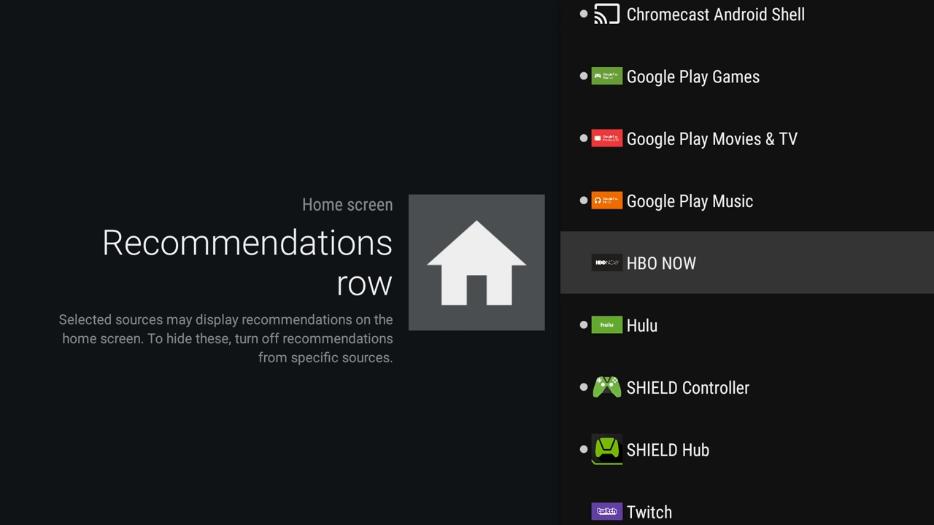
{"action": "scroll", "scroll_direction": "down", "scroll_amount": 3}
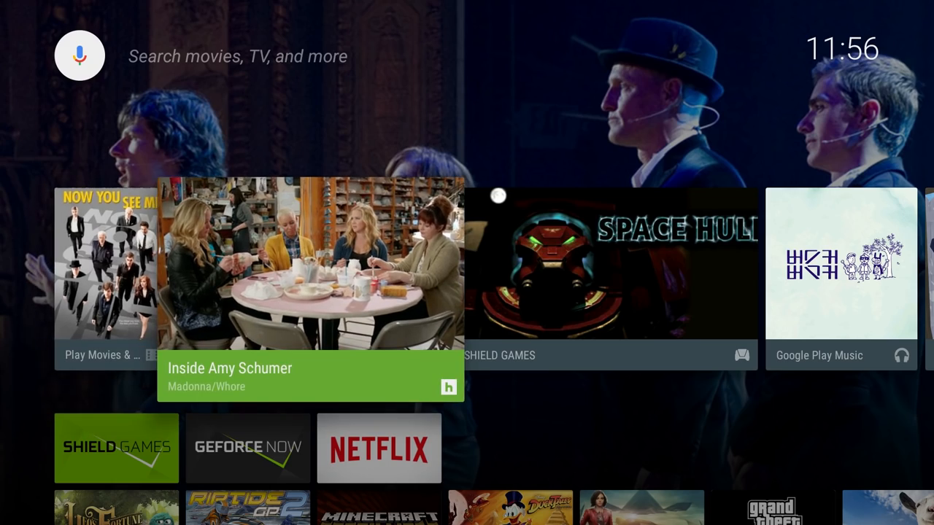
Step: Browse right through the trimmed recommendations row on the home screen
{"action": "scroll", "scroll_direction": "right", "scroll_amount": 3}
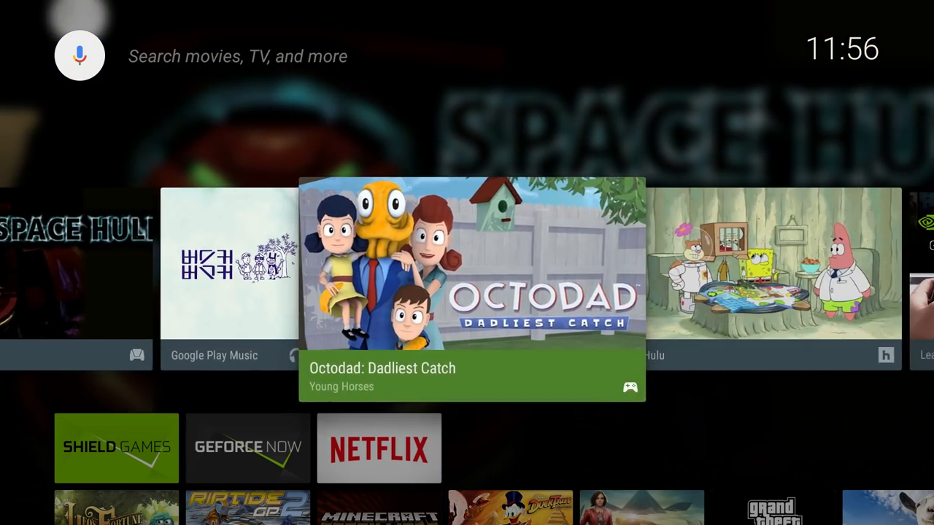
{"action": "scroll", "scroll_direction": "right", "scroll_amount": 3}
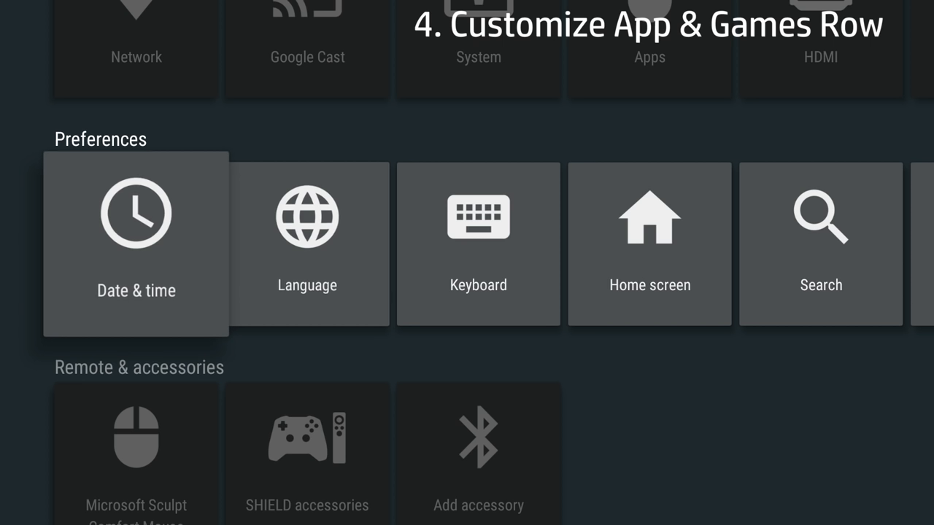
Step: Choose an ordering under Home screen > Apps and games rows > Organize apps and games
{"action": "left_click", "coordinate": [649, 243]}
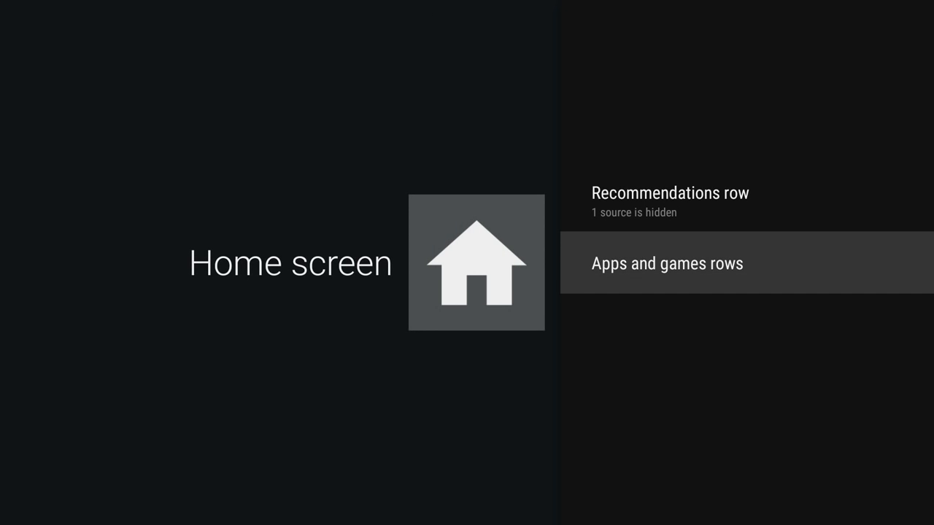
{"action": "left_click", "coordinate": [666, 263]}
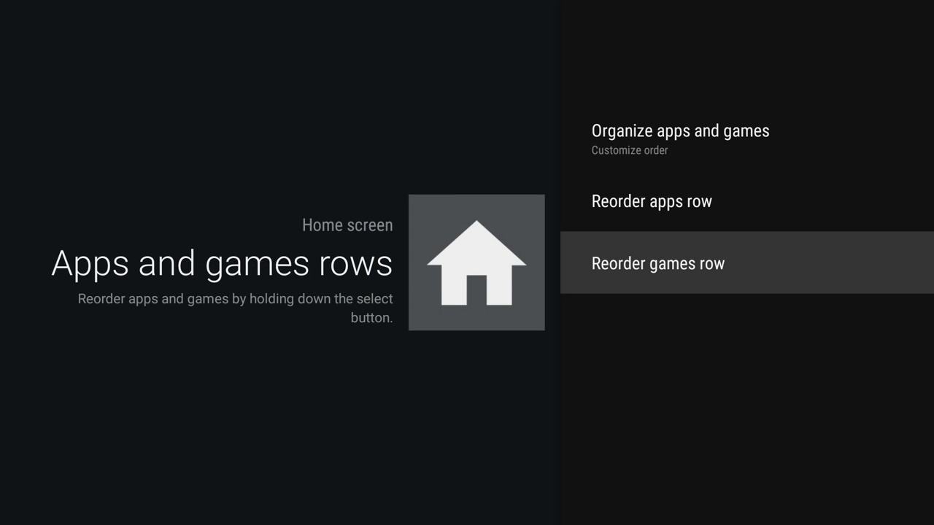
{"action": "left_click", "coordinate": [657, 264]}
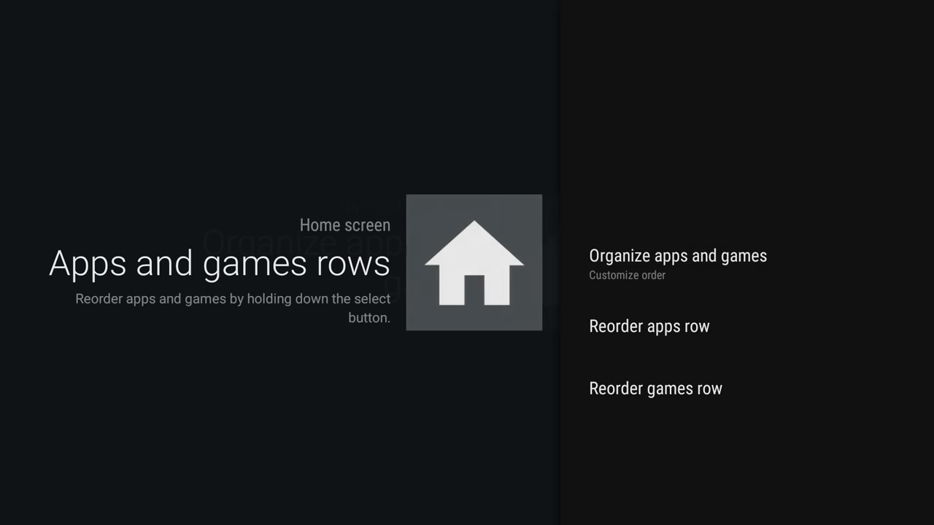
{"action": "left_click", "coordinate": [677, 255]}
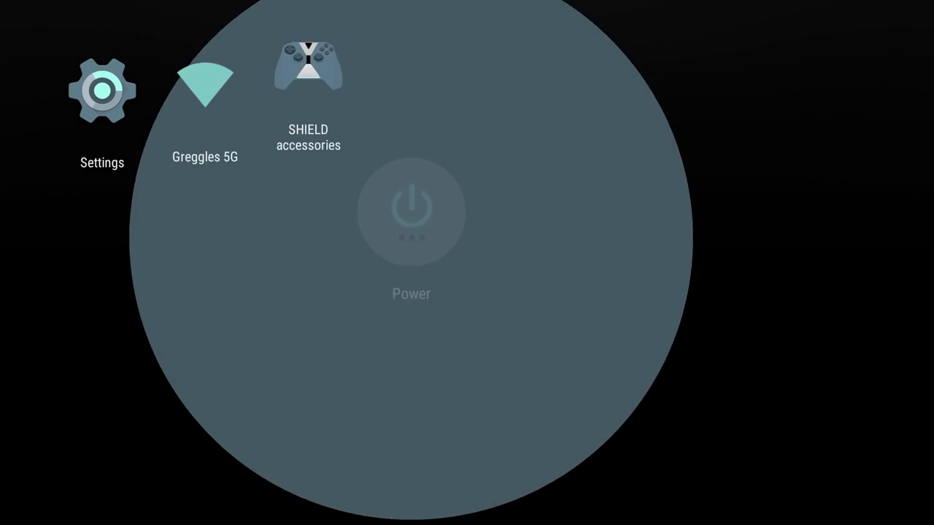
Step: Open the Power icon to show Sleep now, Restart and Power off
{"action": "left_click", "coordinate": [411, 212]}
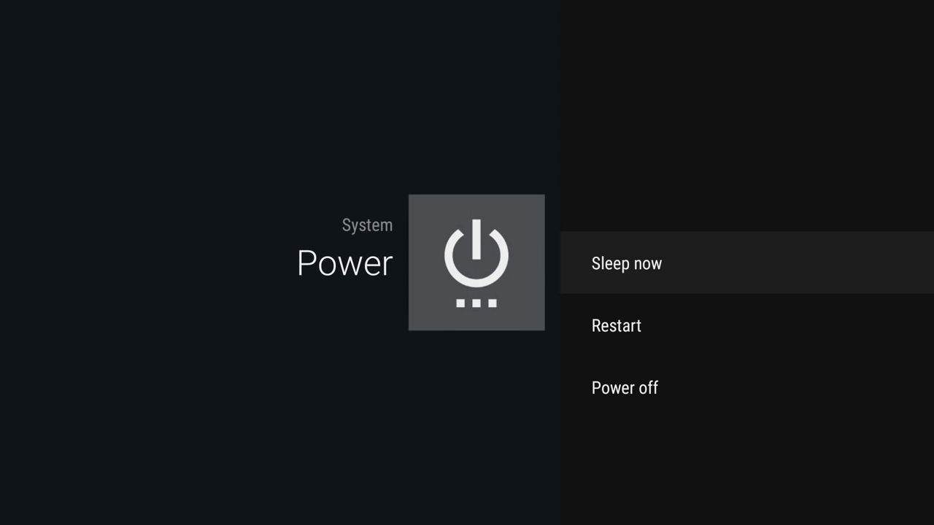